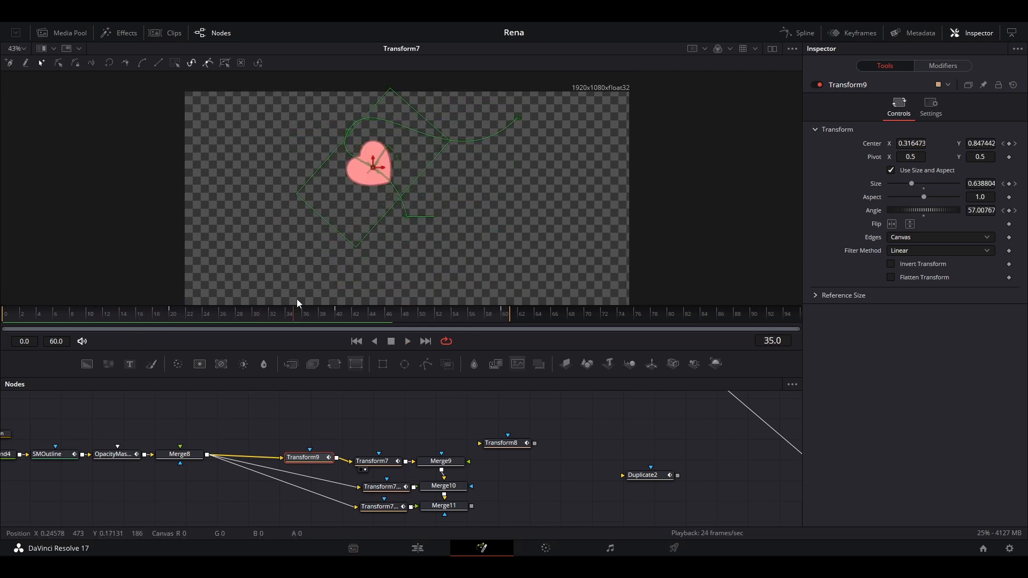
- Preview the heart's motion at a later frame before adding the new Transform node
{"action": "left_click", "coordinate": [355, 313]}
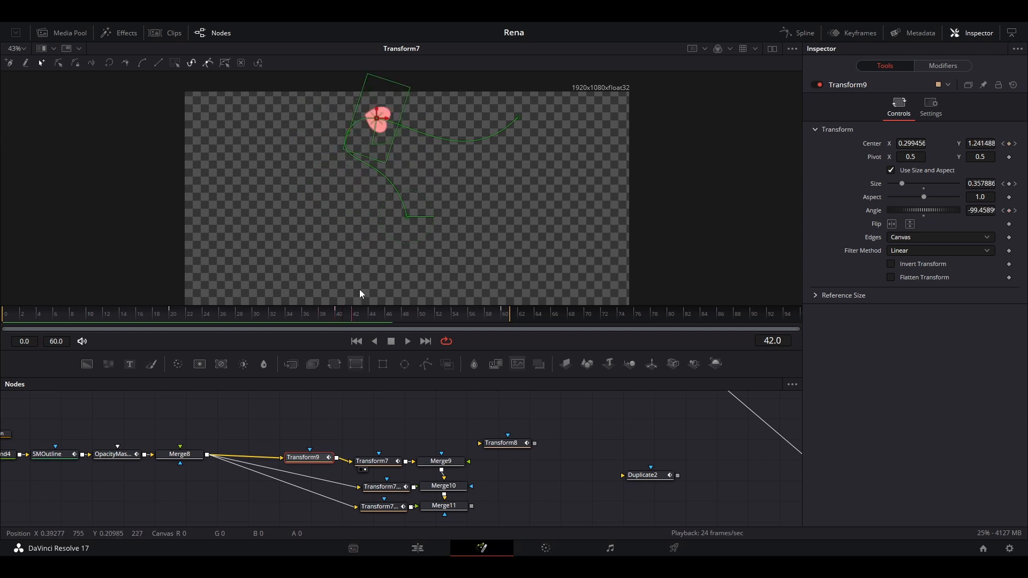
{"action": "left_click", "coordinate": [355, 313]}
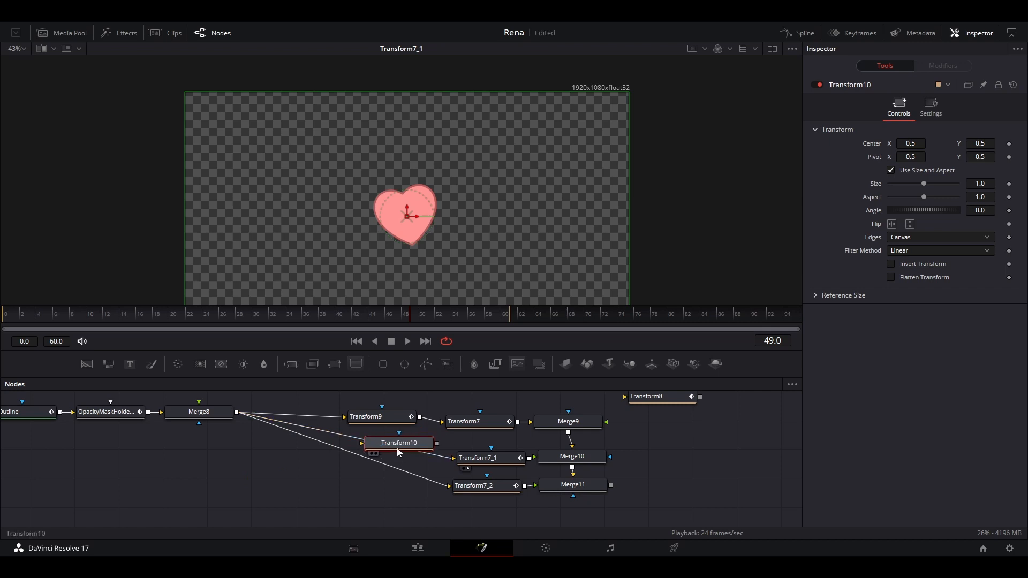
- Keyframe Transform10's Center at frame 18, reposition it at a later frame, and keyframe Size
{"action": "left_click", "coordinate": [156, 314]}
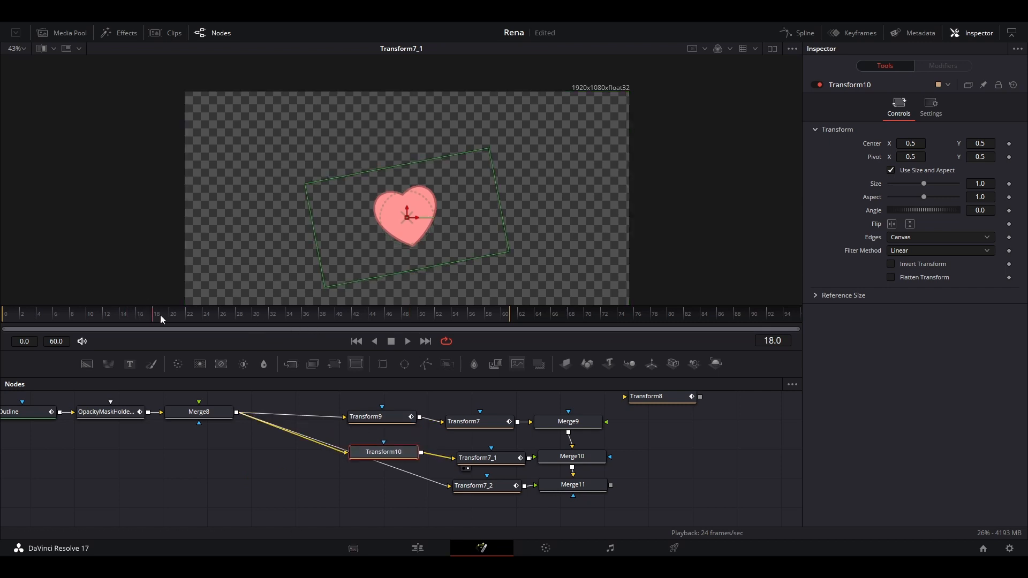
{"action": "mouse_move", "coordinate": [1009, 143]}
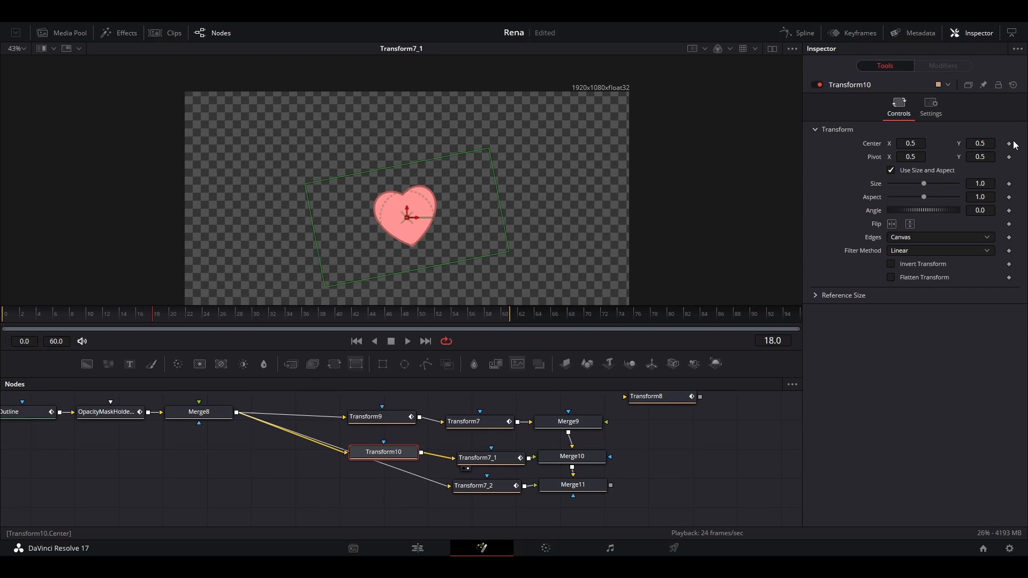
{"action": "left_click", "coordinate": [1008, 143]}
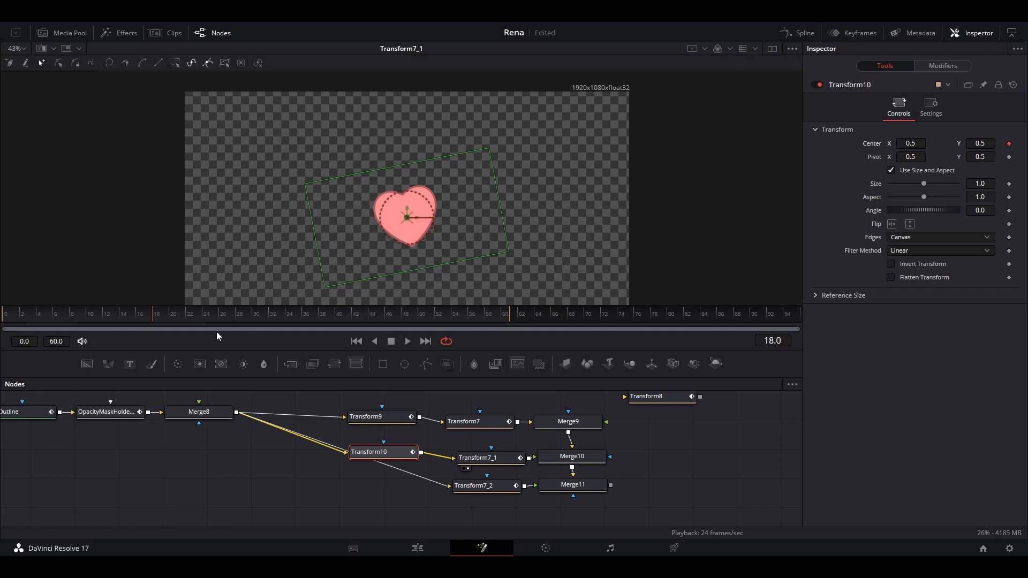
{"action": "left_click", "coordinate": [433, 313]}
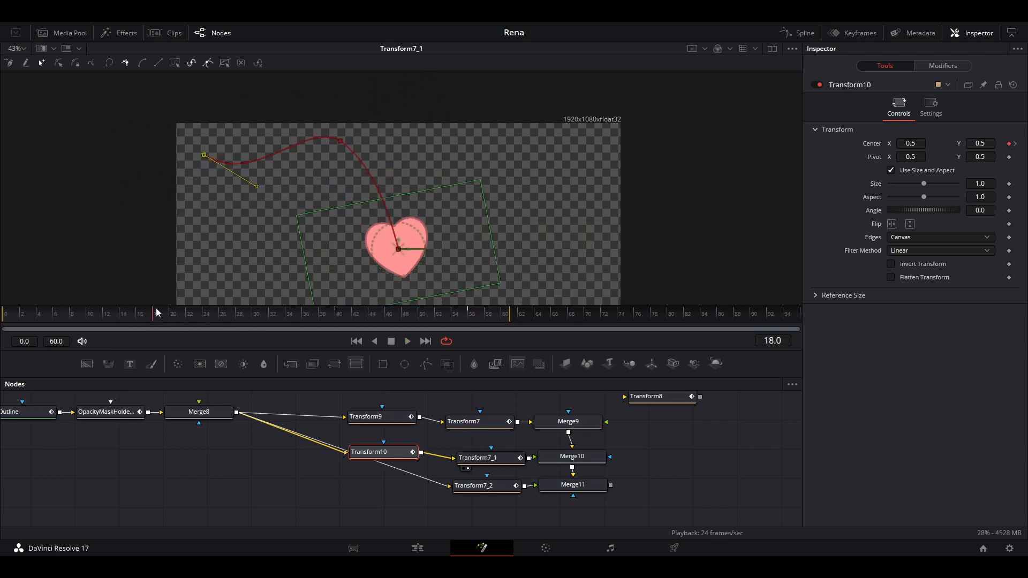
{"action": "left_click", "coordinate": [1010, 183]}
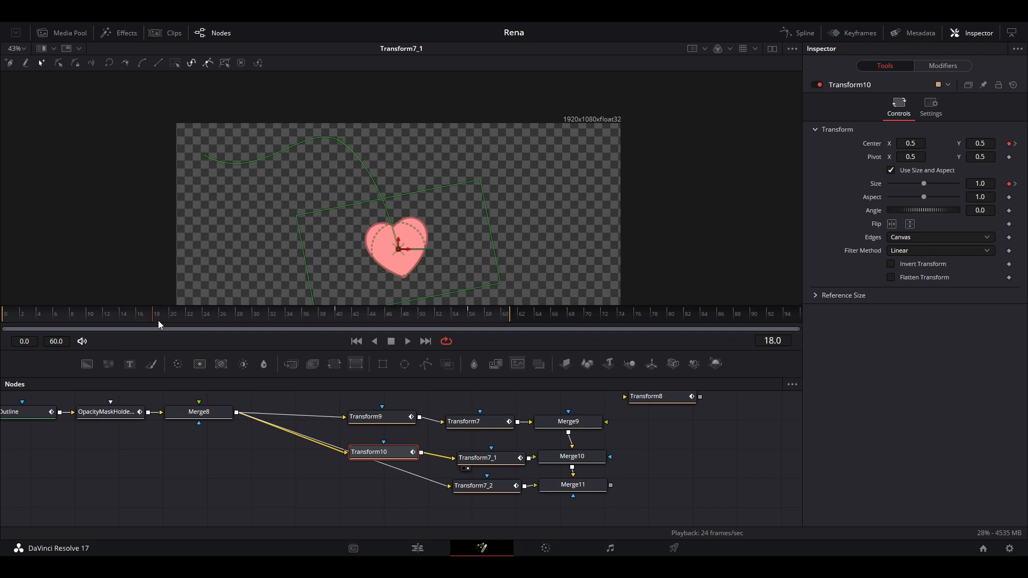
{"action": "mouse_move", "coordinate": [868, 223]}
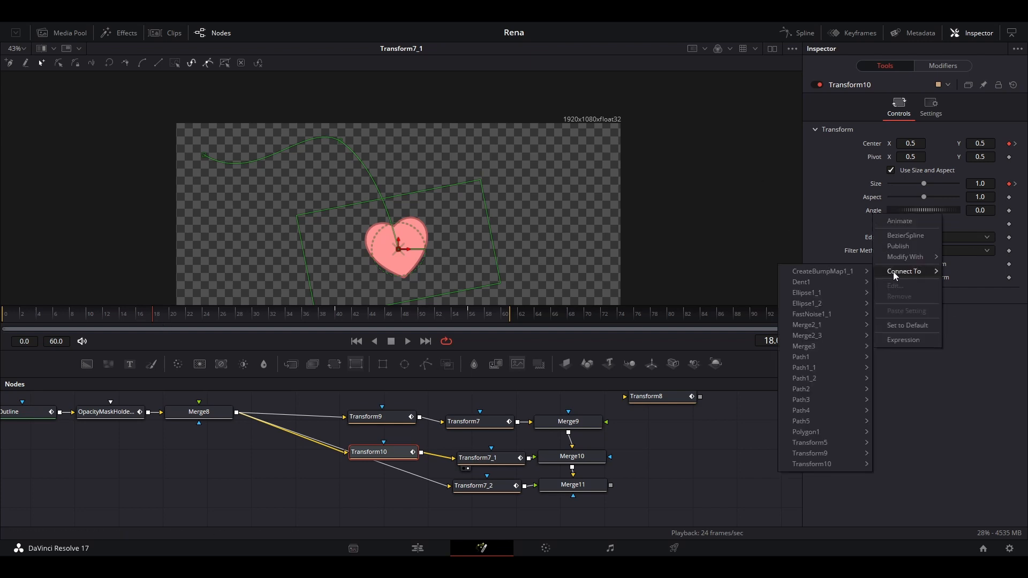
{"action": "mouse_move", "coordinate": [844, 185]}
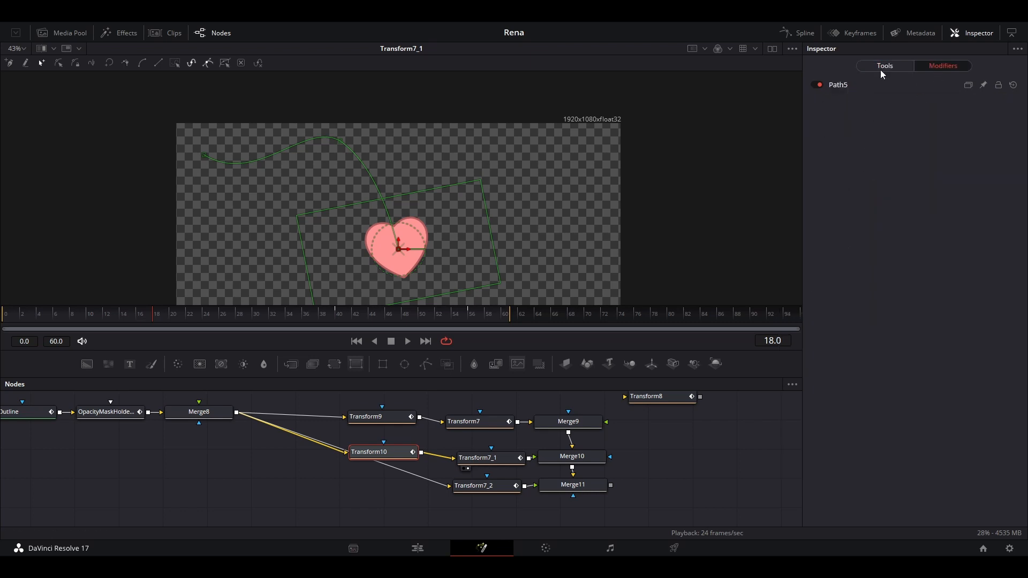
- Connect Transform10's Angle to Path5's Heading so the heart turns along the path
{"action": "left_click", "coordinate": [371, 452]}
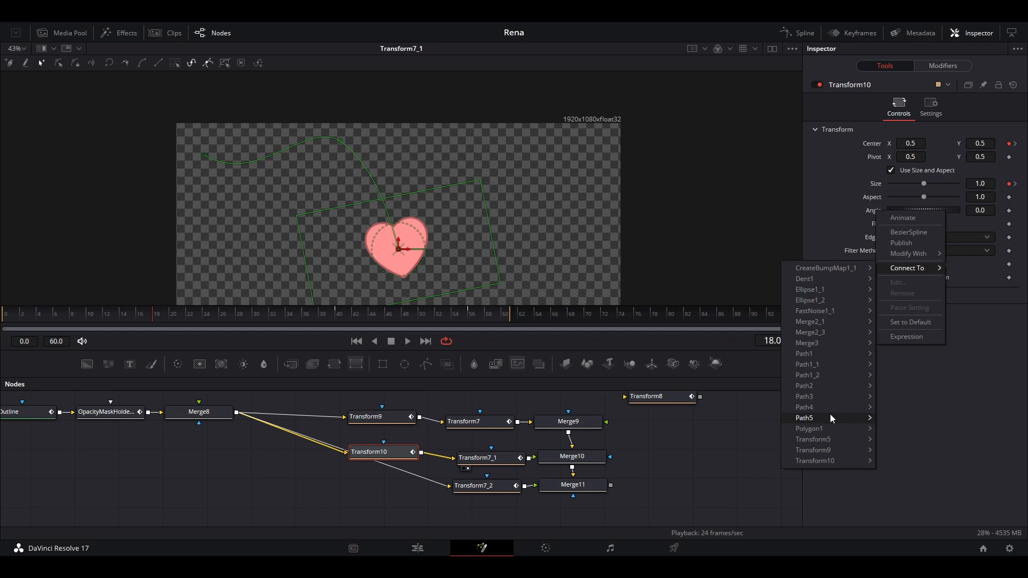
{"action": "mouse_move", "coordinate": [829, 418]}
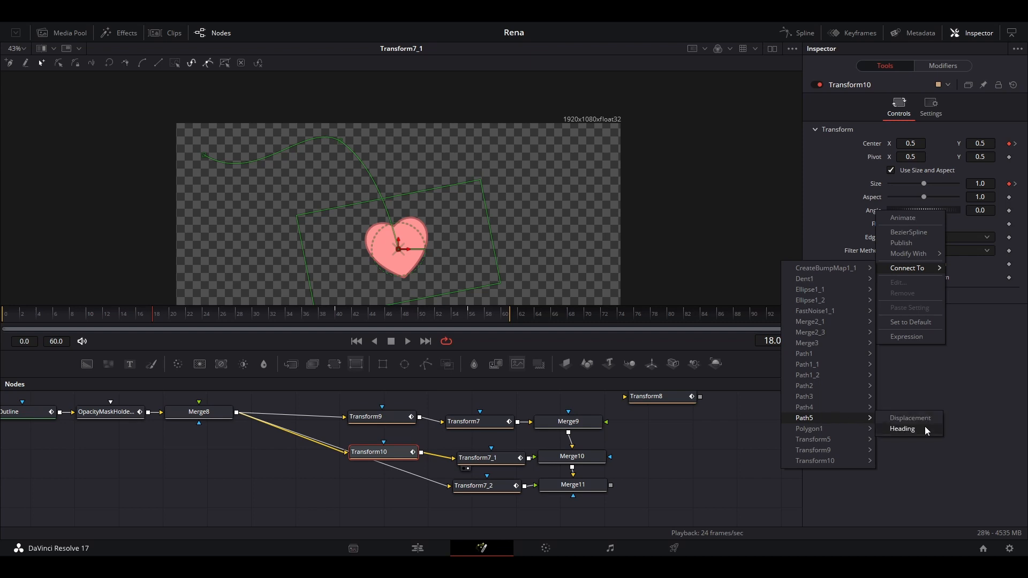
{"action": "left_click", "coordinate": [902, 428]}
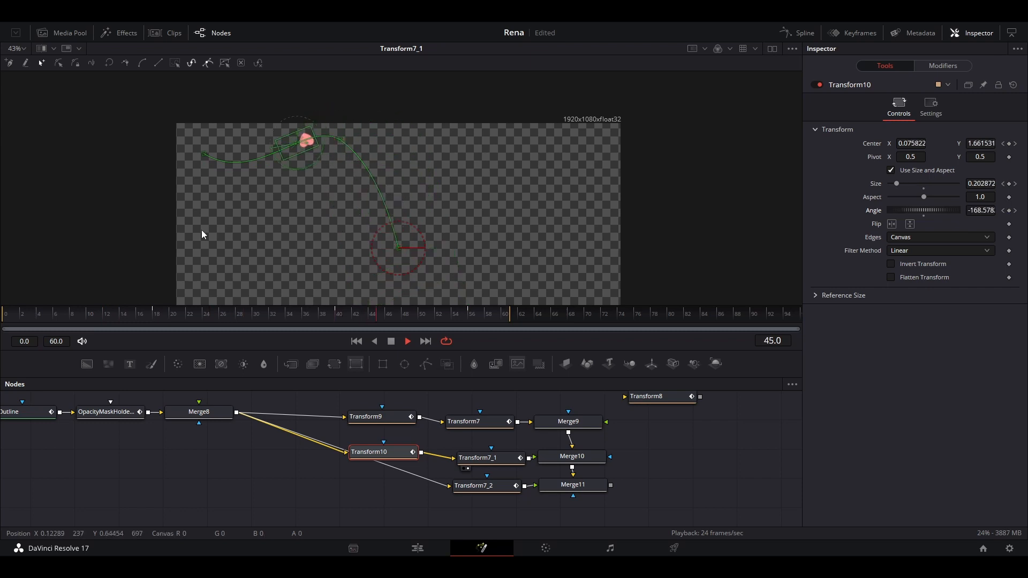
- Scrub back to check the rotation and bring up the Path5 modifier settings
{"action": "left_click", "coordinate": [336, 313]}
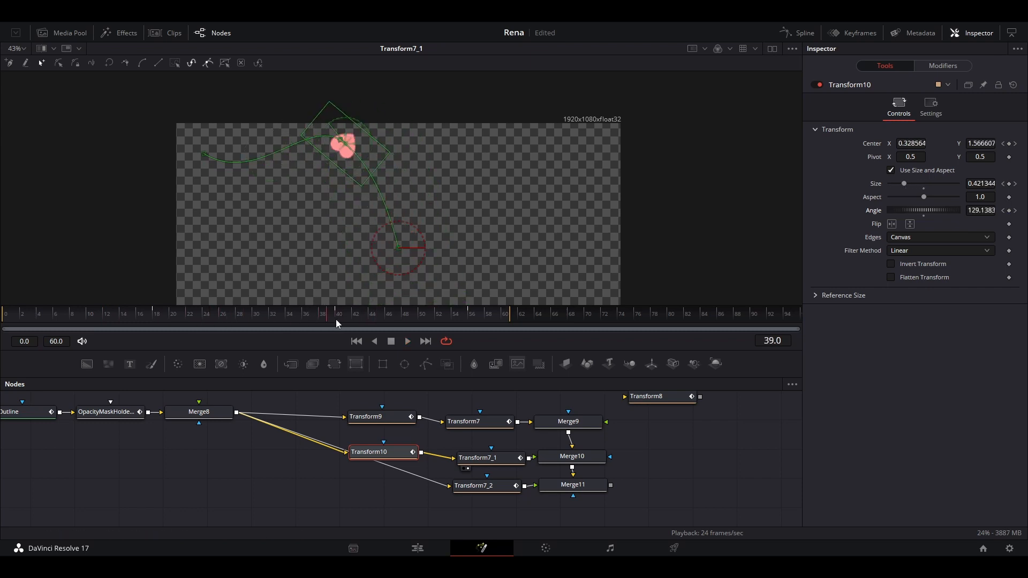
{"action": "left_click", "coordinate": [191, 314]}
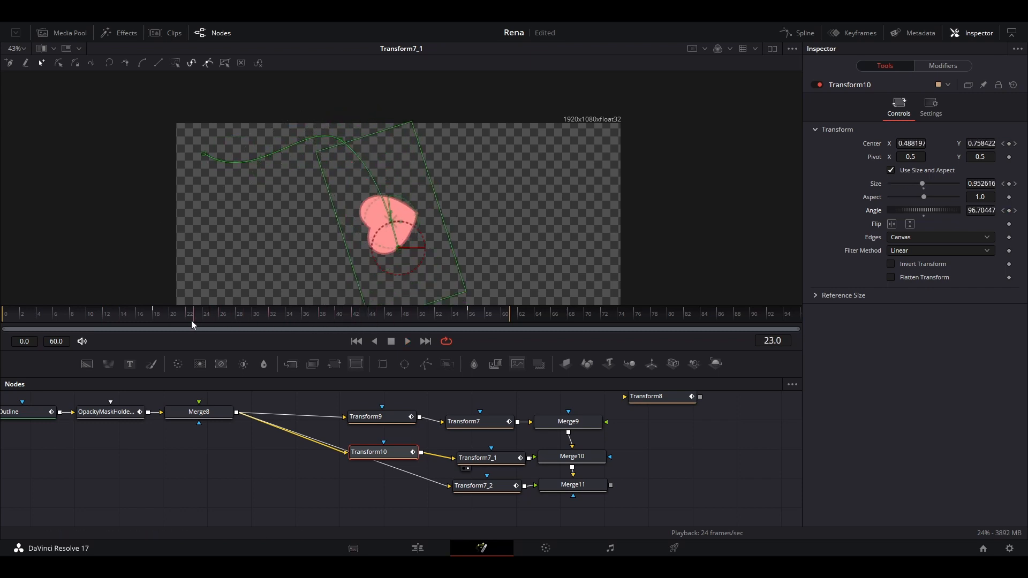
{"action": "left_click", "coordinate": [941, 65]}
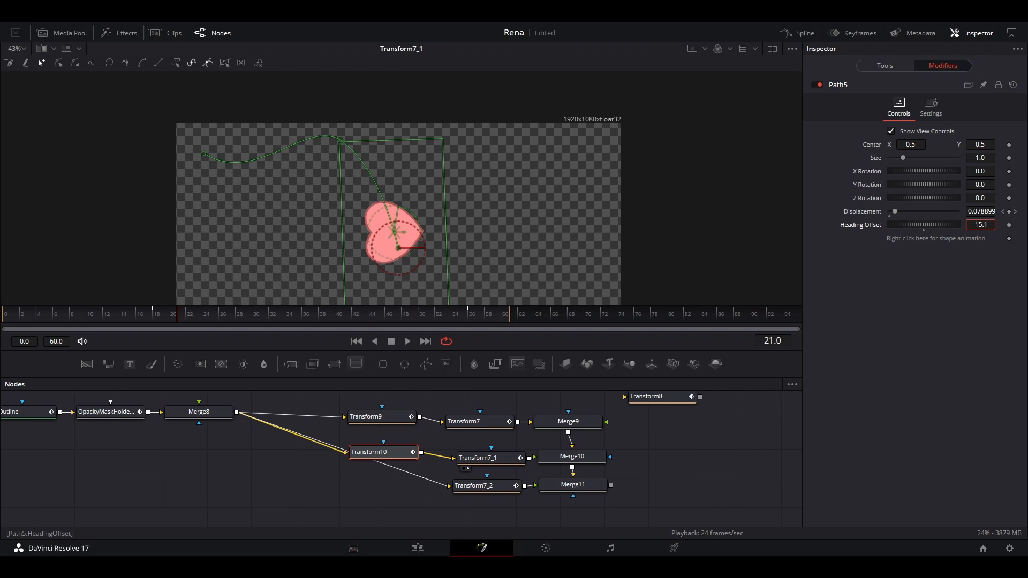
- Set Path5's Heading Offset to about -92.9 and check the heart at another frame
{"action": "left_click_drag", "start_coordinate": [921, 224], "coordinate": [901, 223]}
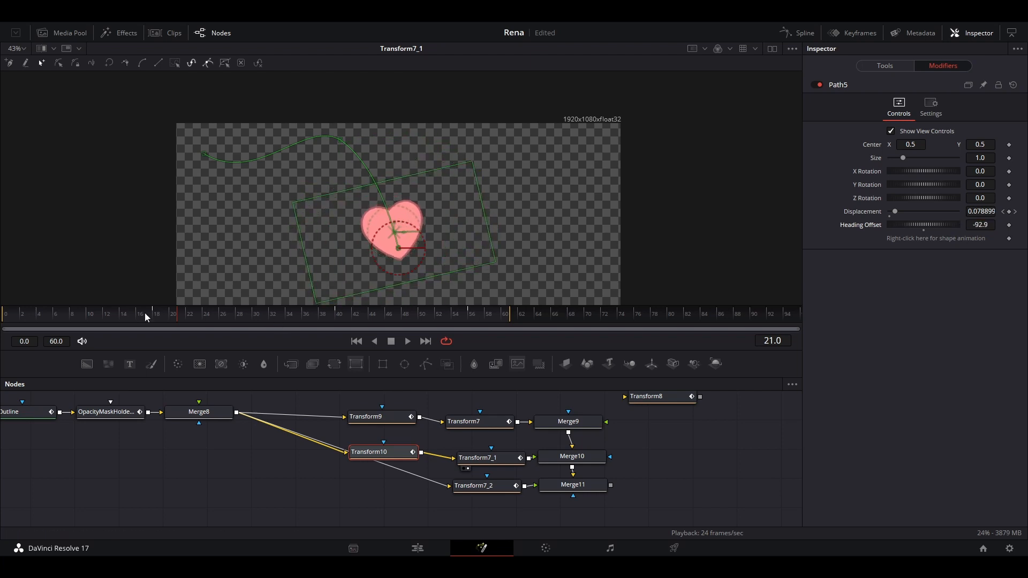
{"action": "left_click", "coordinate": [369, 452]}
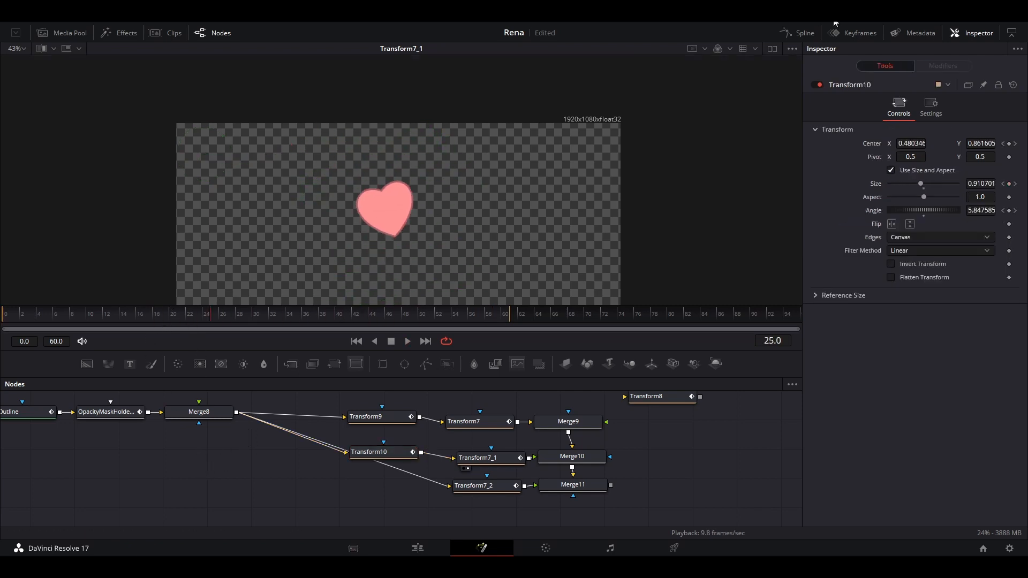
- Show the Spline editor beside the node graph and select Merge10 to view its result
{"action": "left_click", "coordinate": [803, 33]}
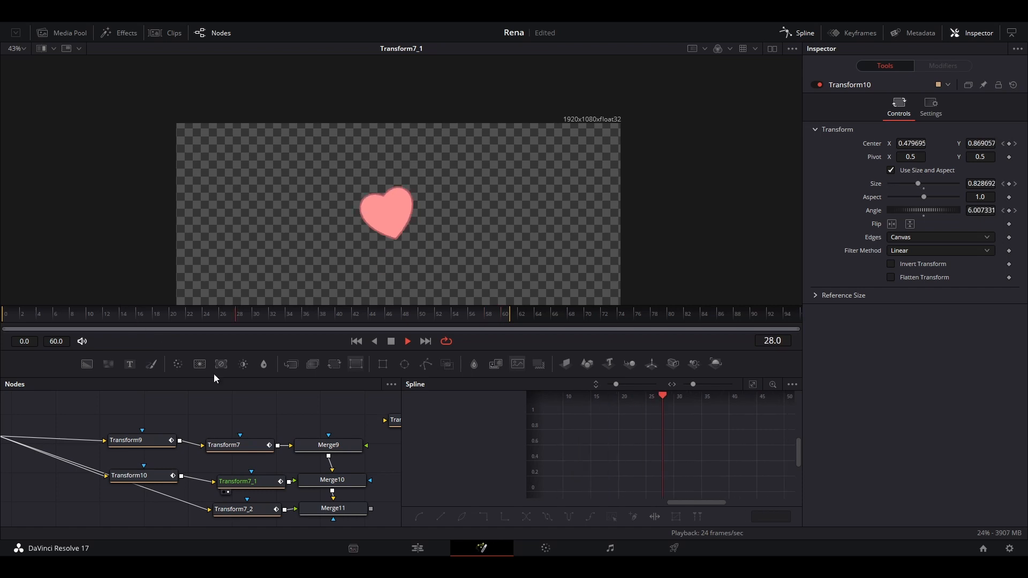
{"action": "left_click", "coordinate": [332, 480]}
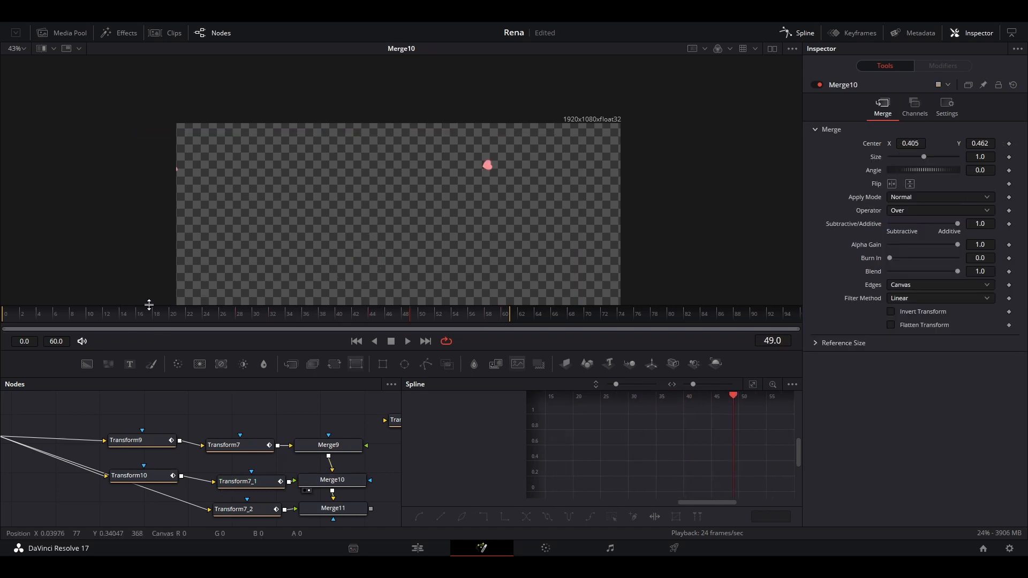